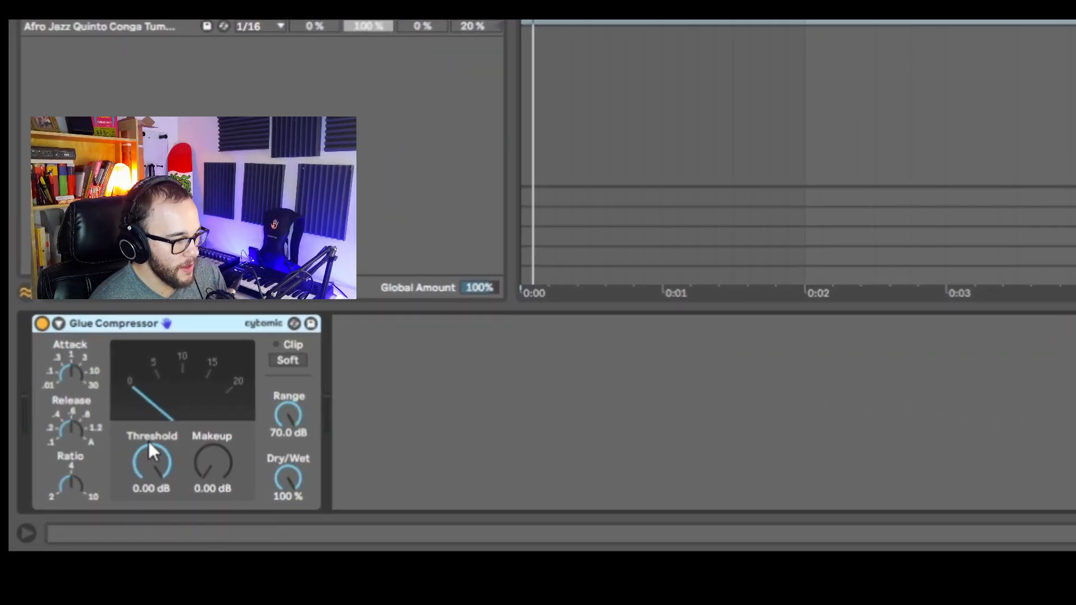
mouse_move(150, 381)
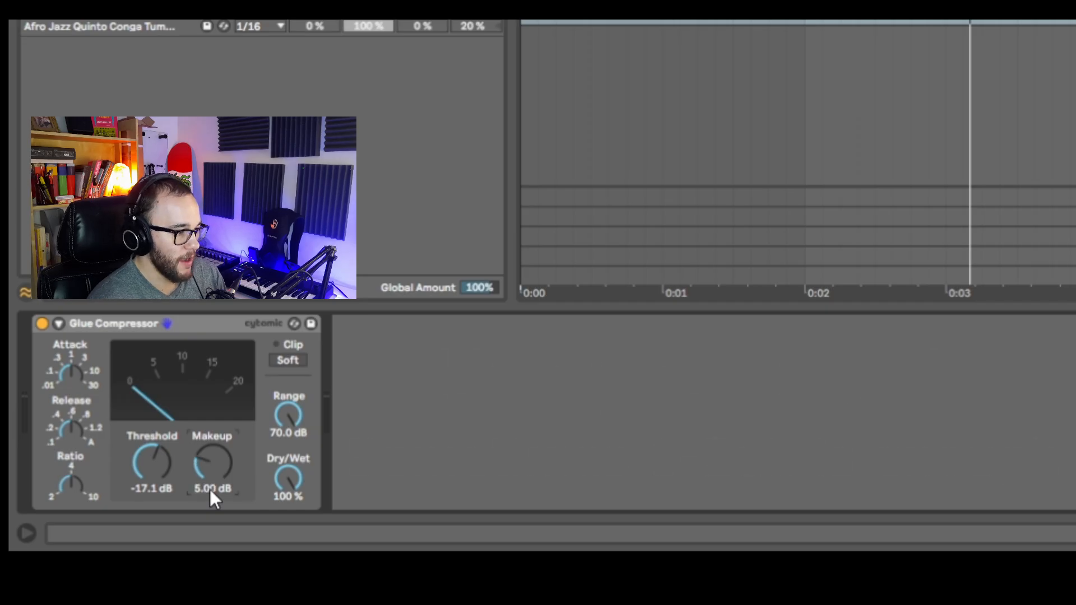
mouse_move(109, 418)
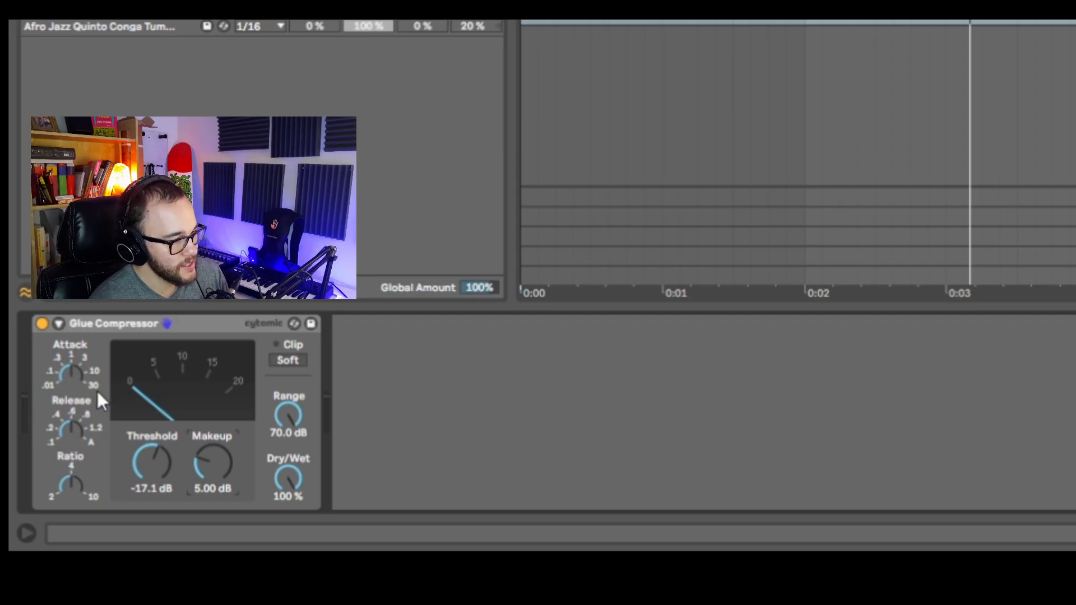
mouse_move(124, 424)
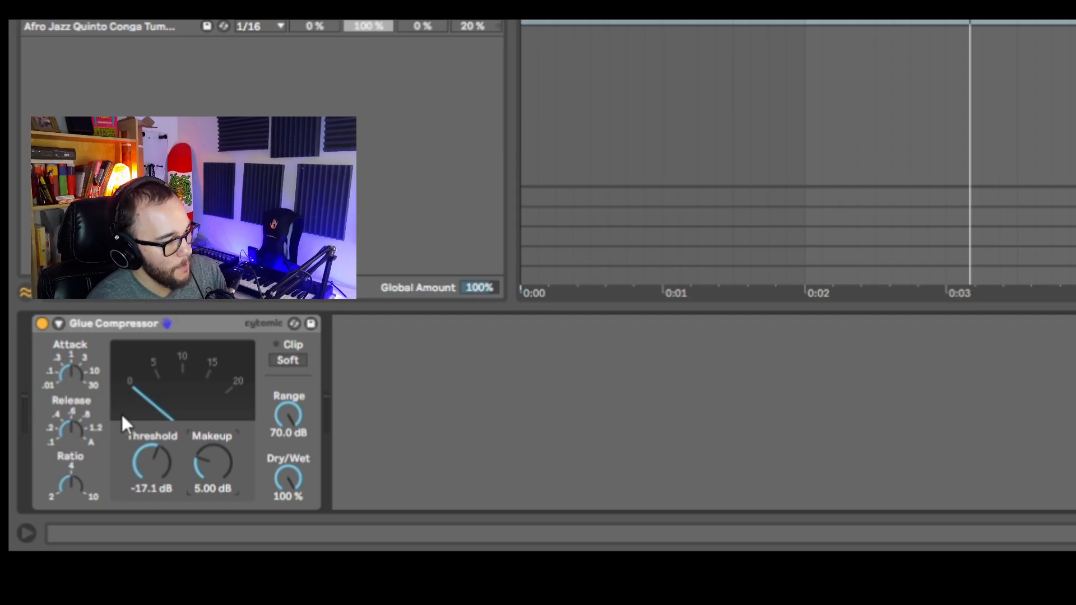
- Set the Glue Compressor threshold to -17.1 dB and makeup gain to 5.00 dB
click(42, 323)
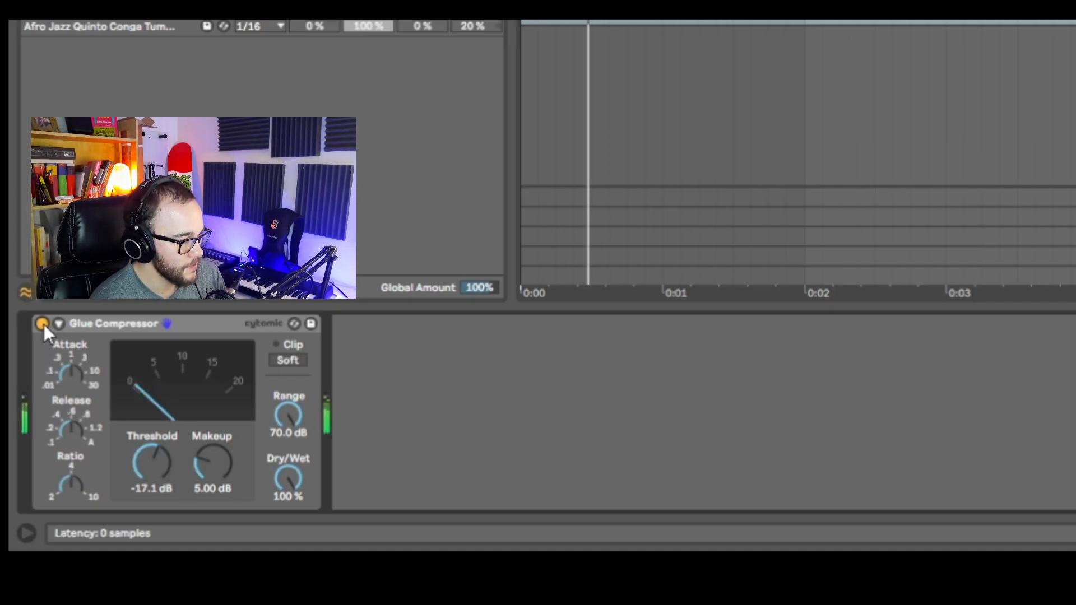
click(42, 324)
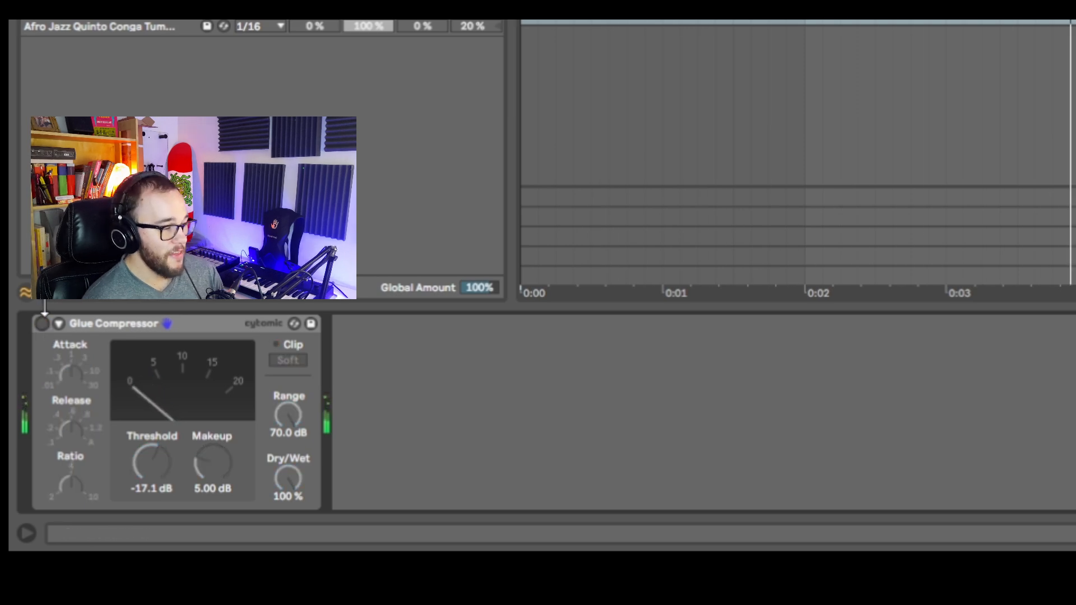
click(41, 324)
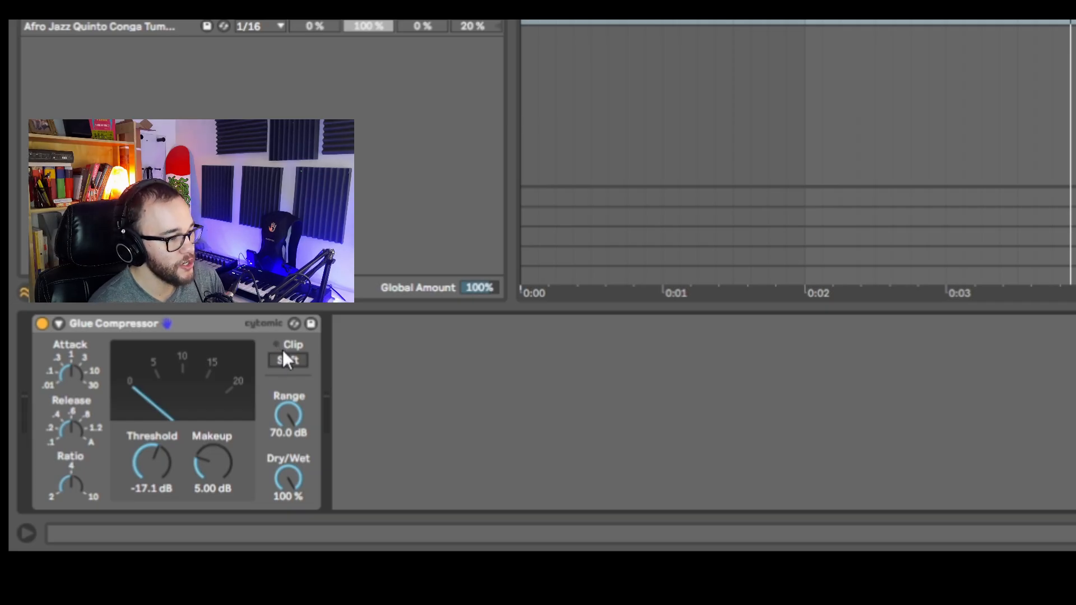
- Turn on the Glue Compressor's Soft clip button so it lights orange
click(287, 361)
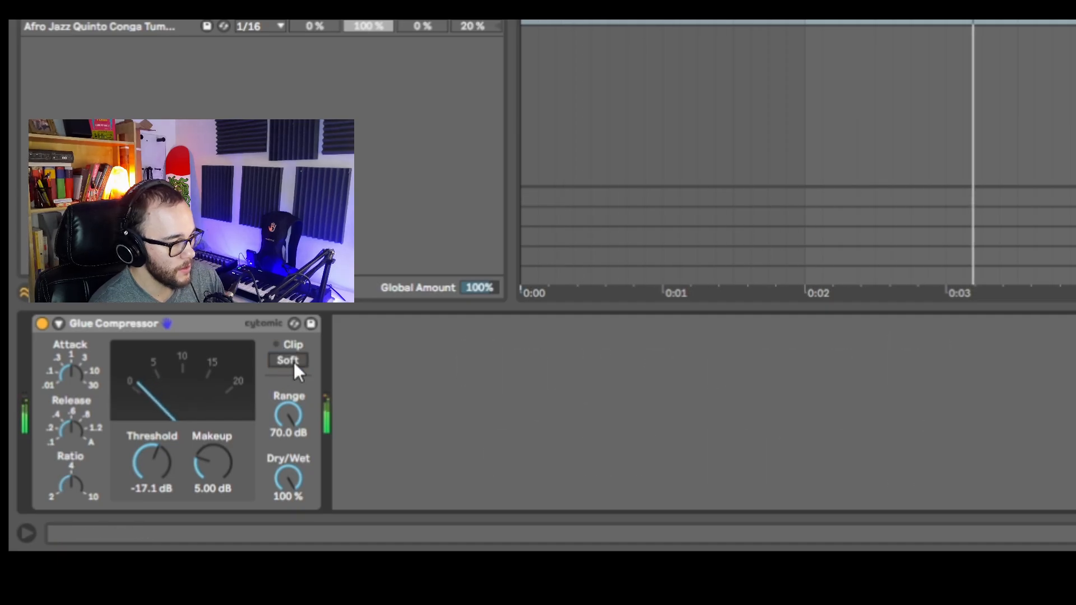
click(288, 360)
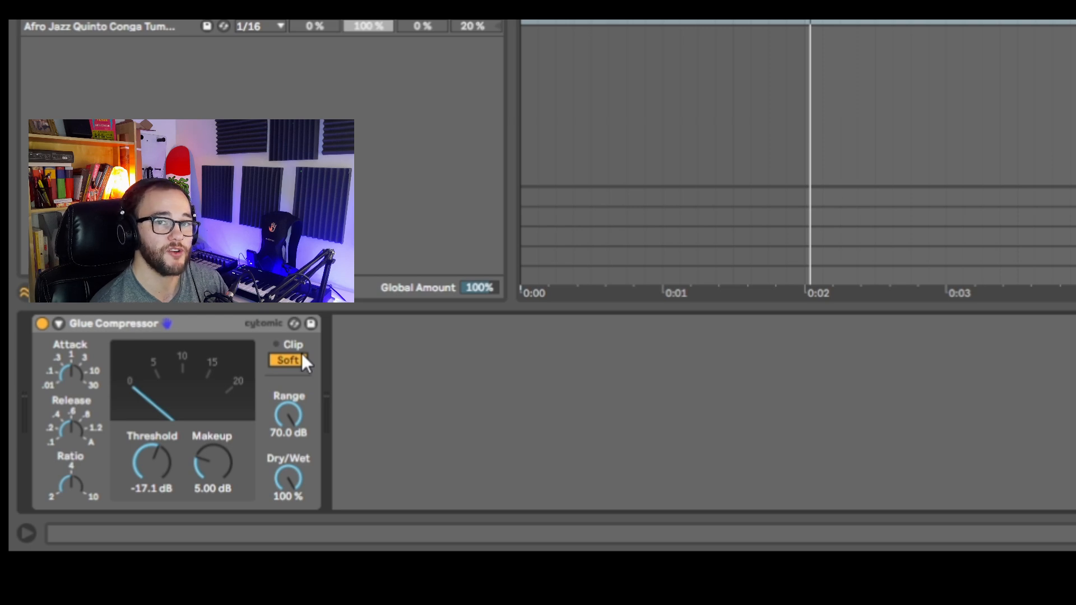
click(445, 29)
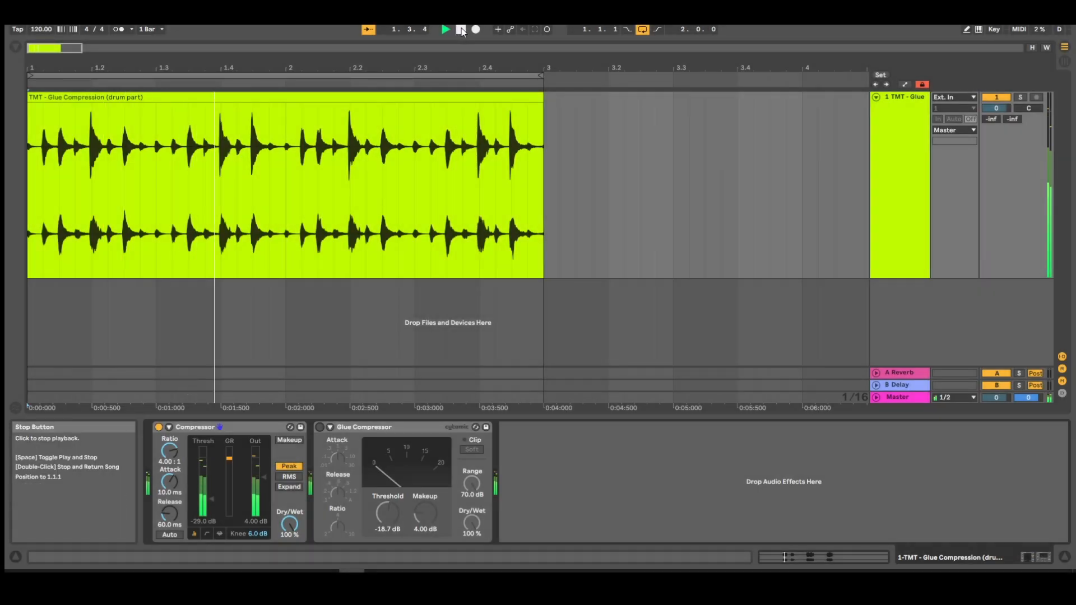
click(445, 29)
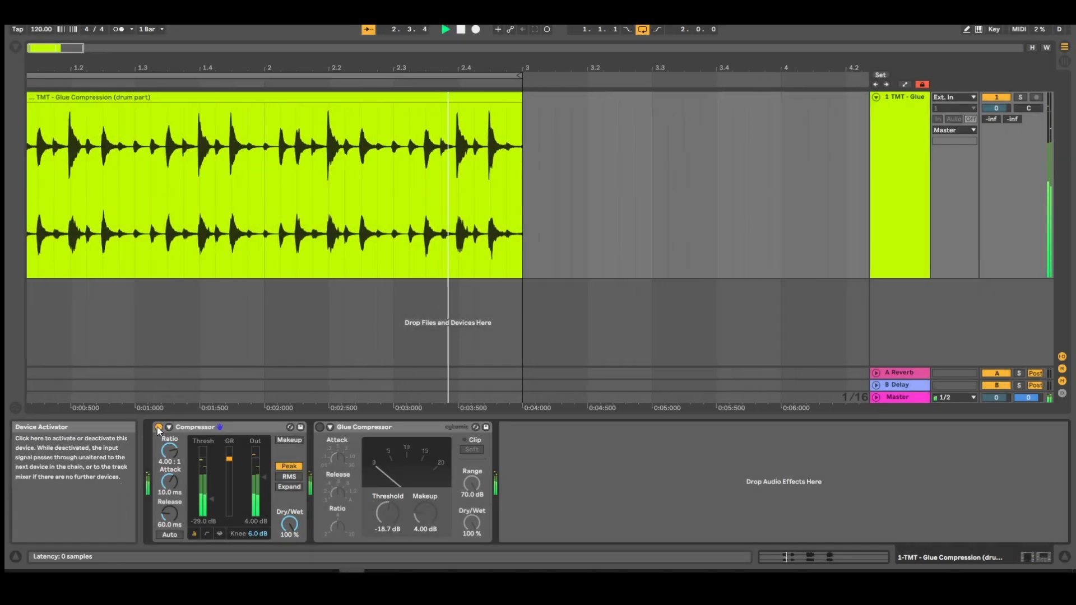